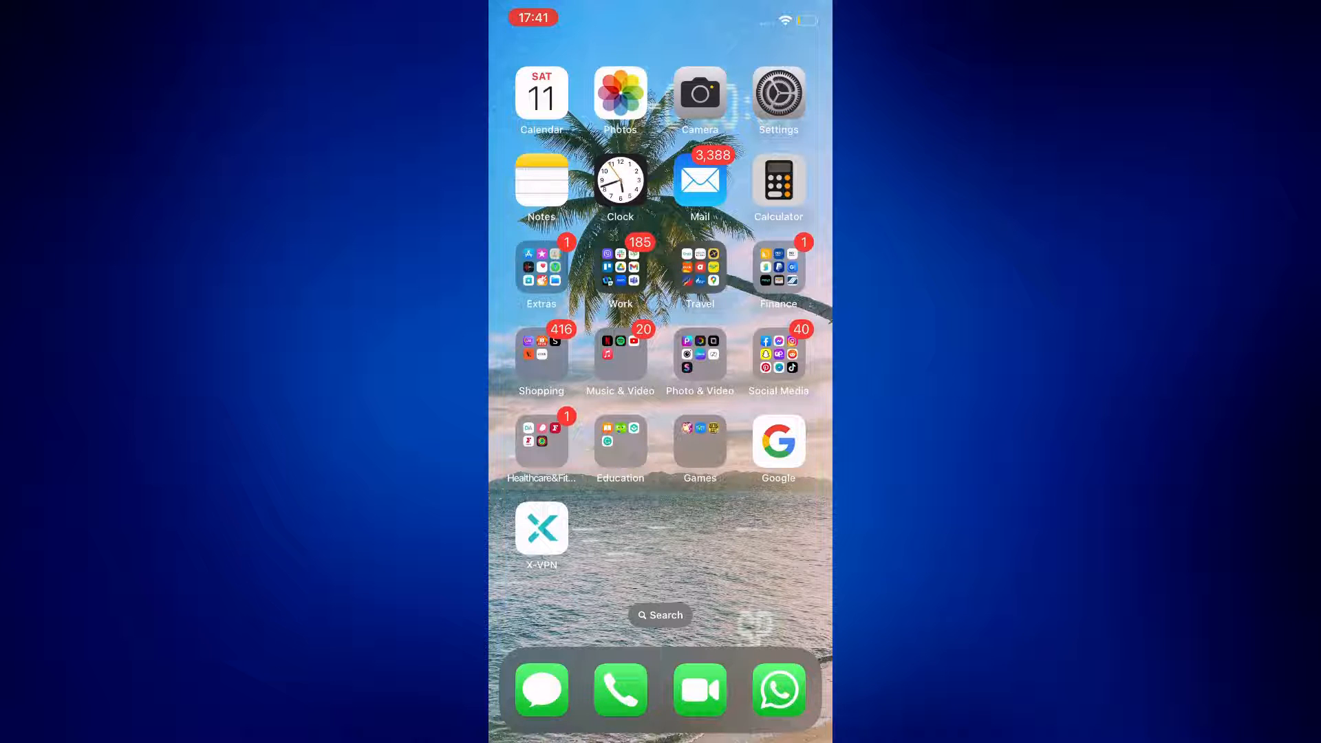
# Step: Launch Pinterest from the Social Media folder to reach its For you feed
pyautogui.click(777, 359)
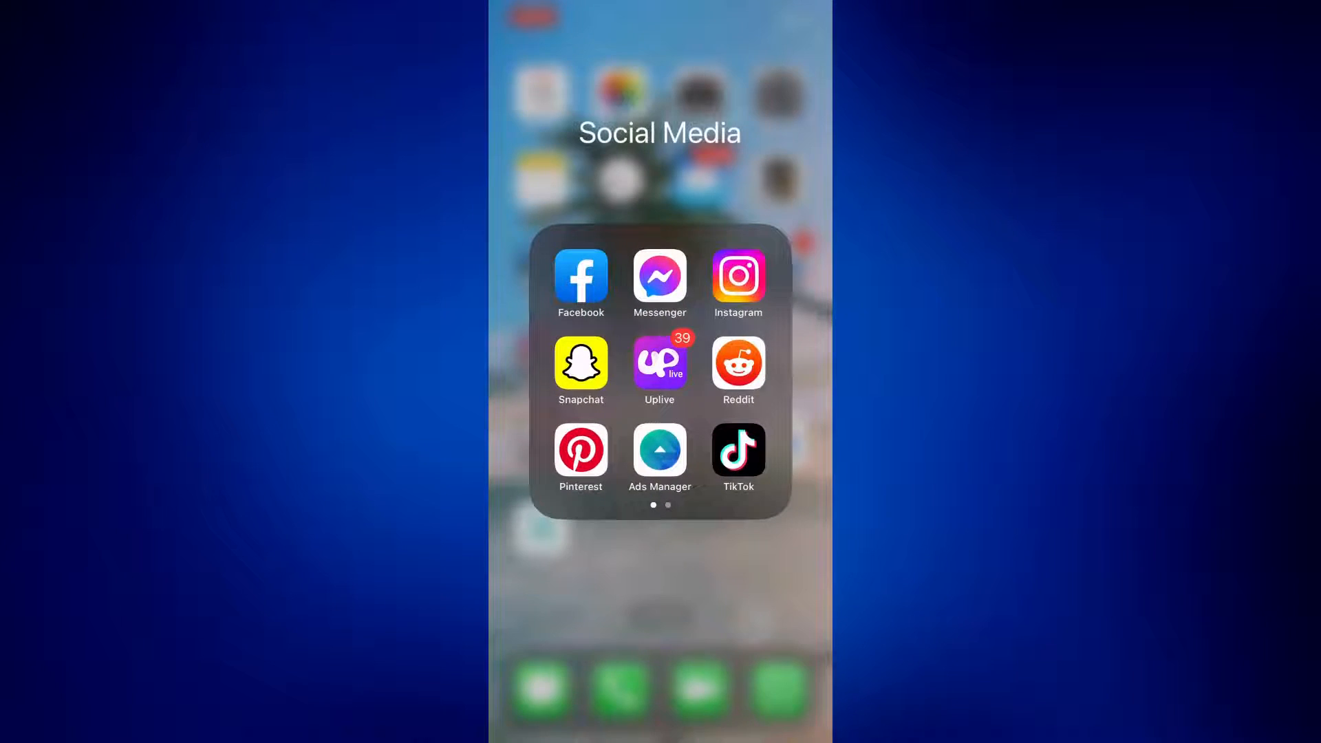
pyautogui.click(580, 448)
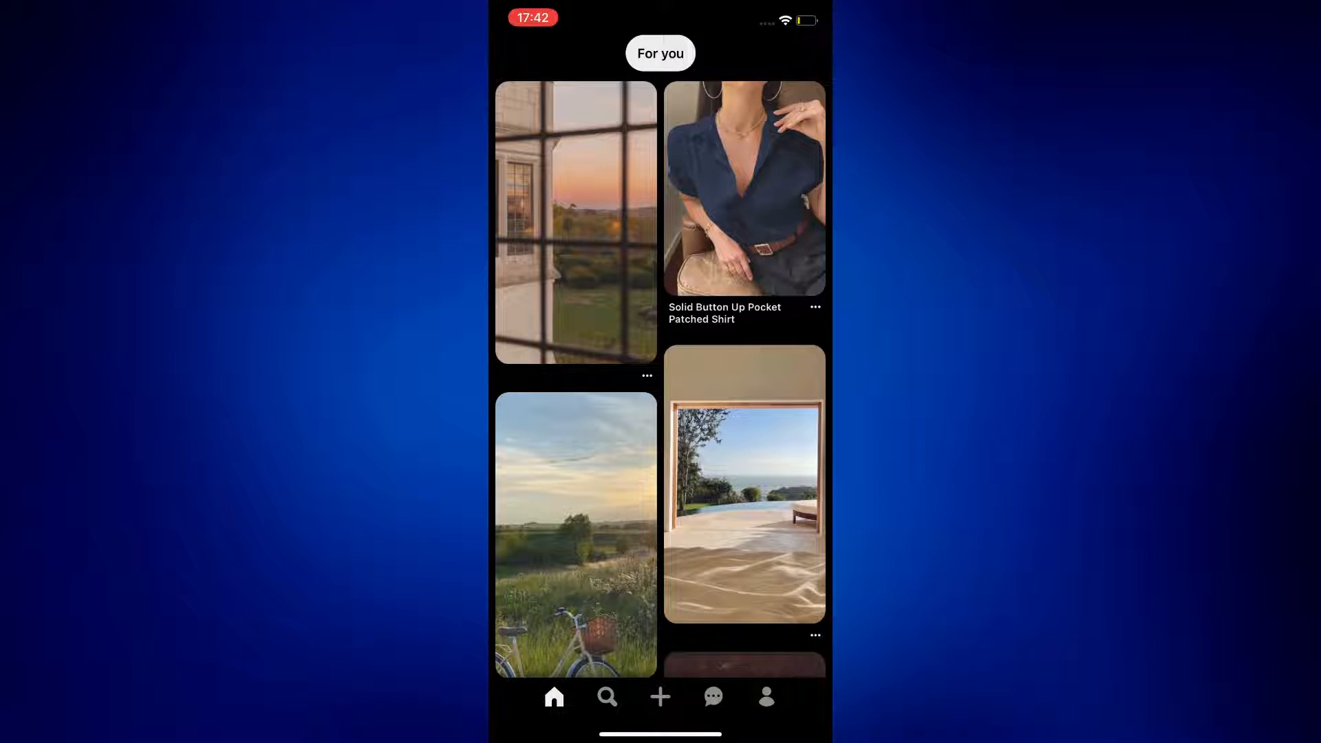
# Step: Go to your profile and reach the Settings page via the three-dot options menu
pyautogui.click(766, 697)
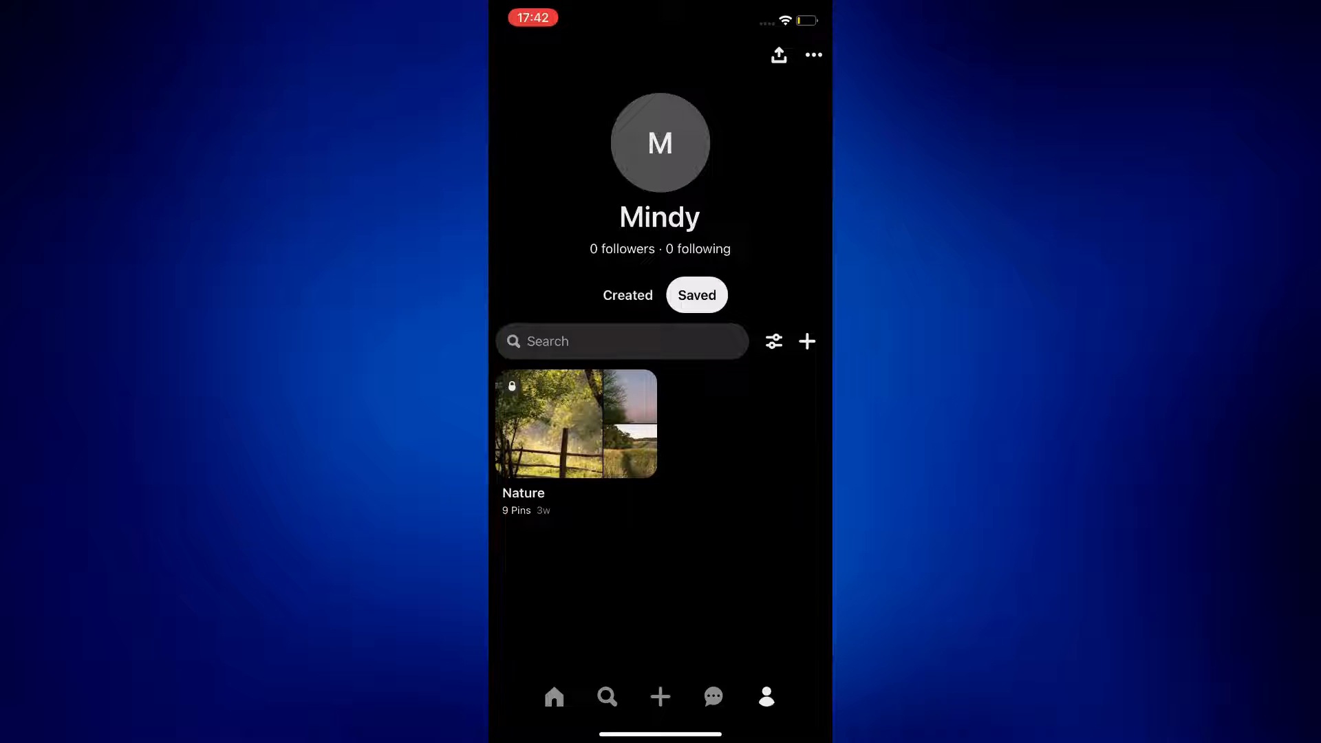
pyautogui.click(811, 55)
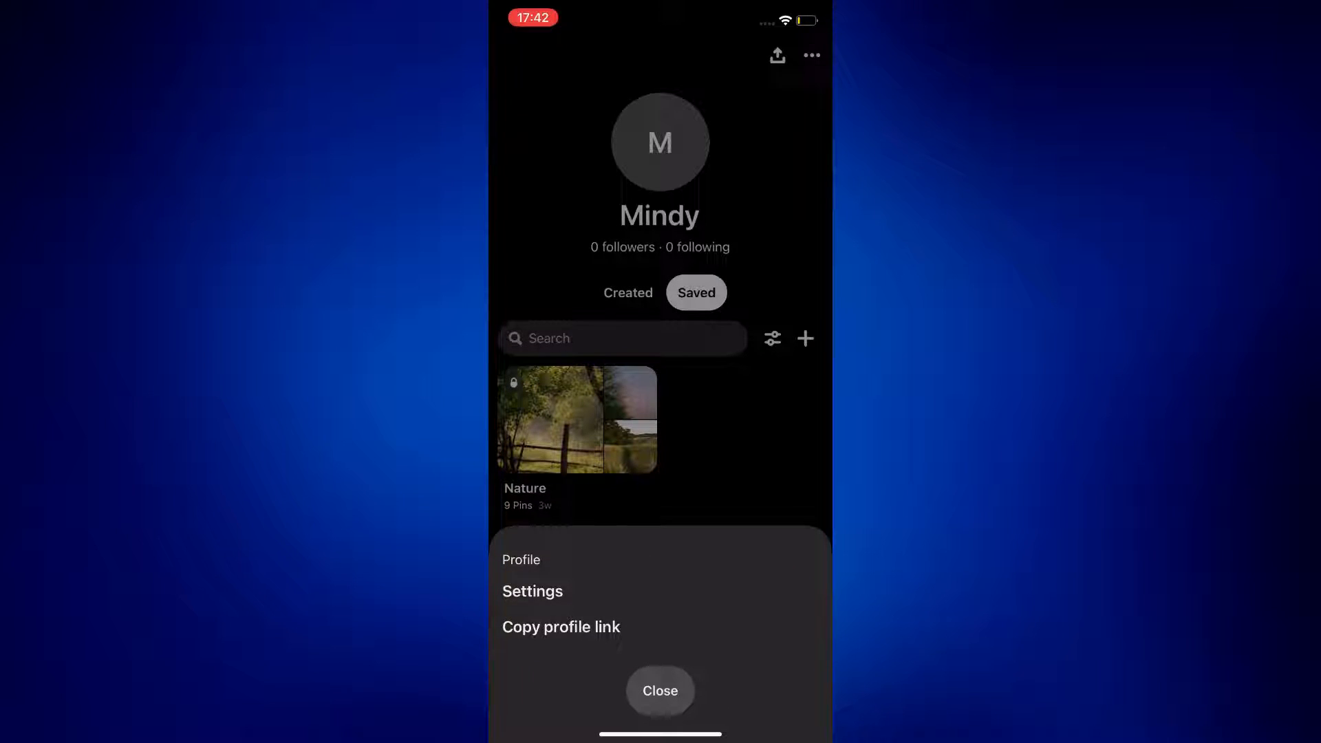
pyautogui.click(531, 591)
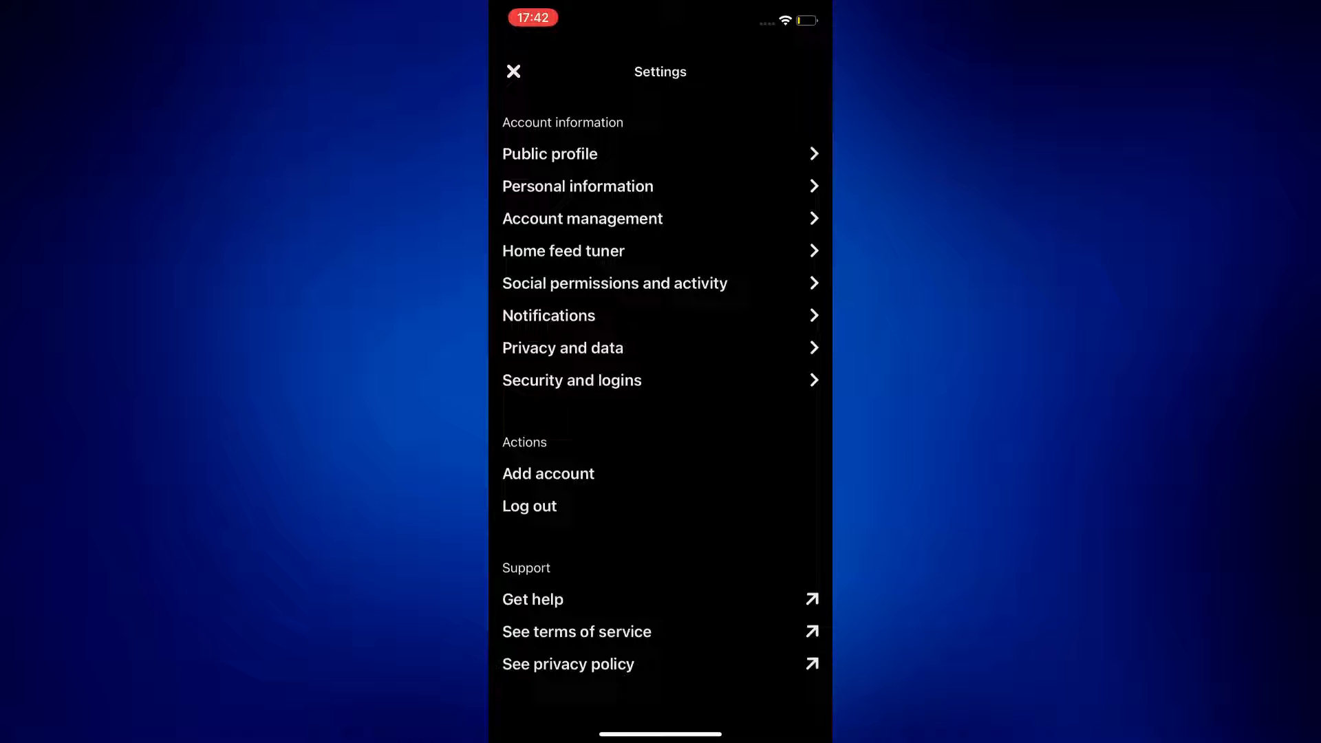
# Step: Show the History list of recently viewed pins in the home feed tuner
pyautogui.click(563, 250)
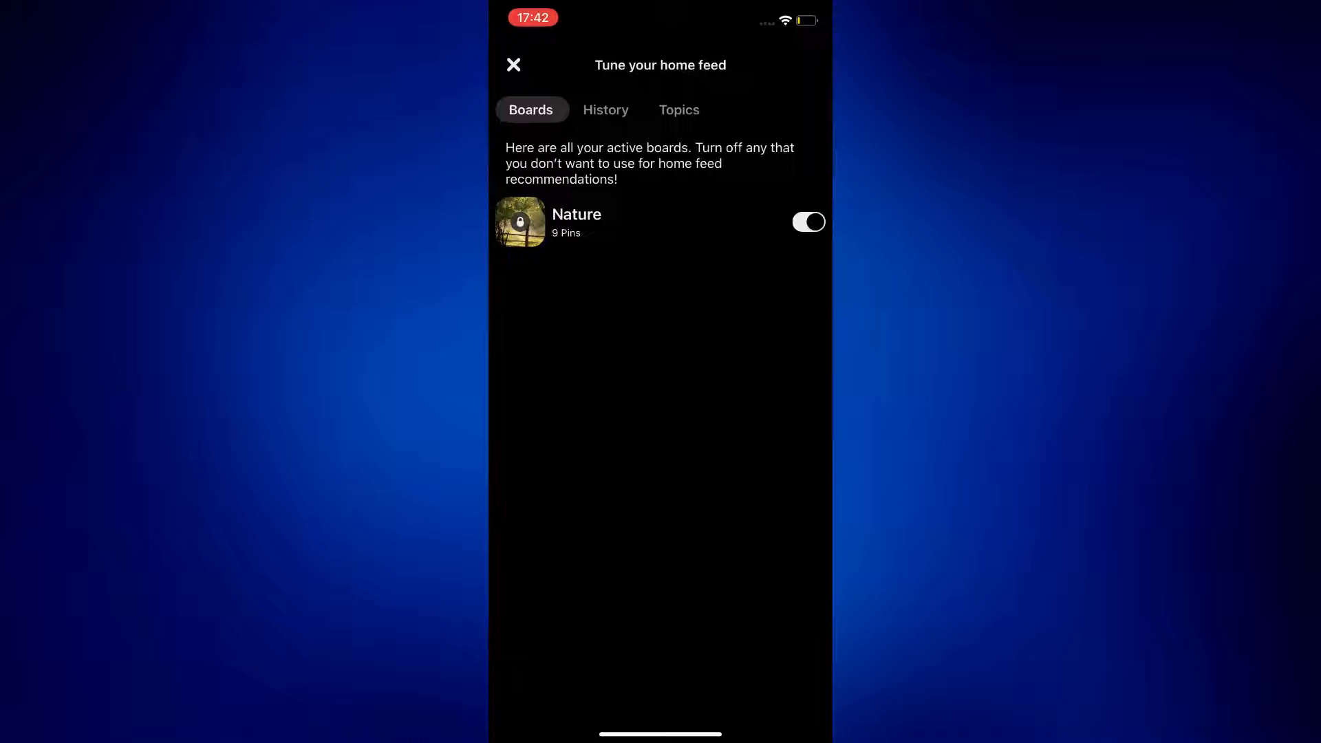
pyautogui.click(606, 110)
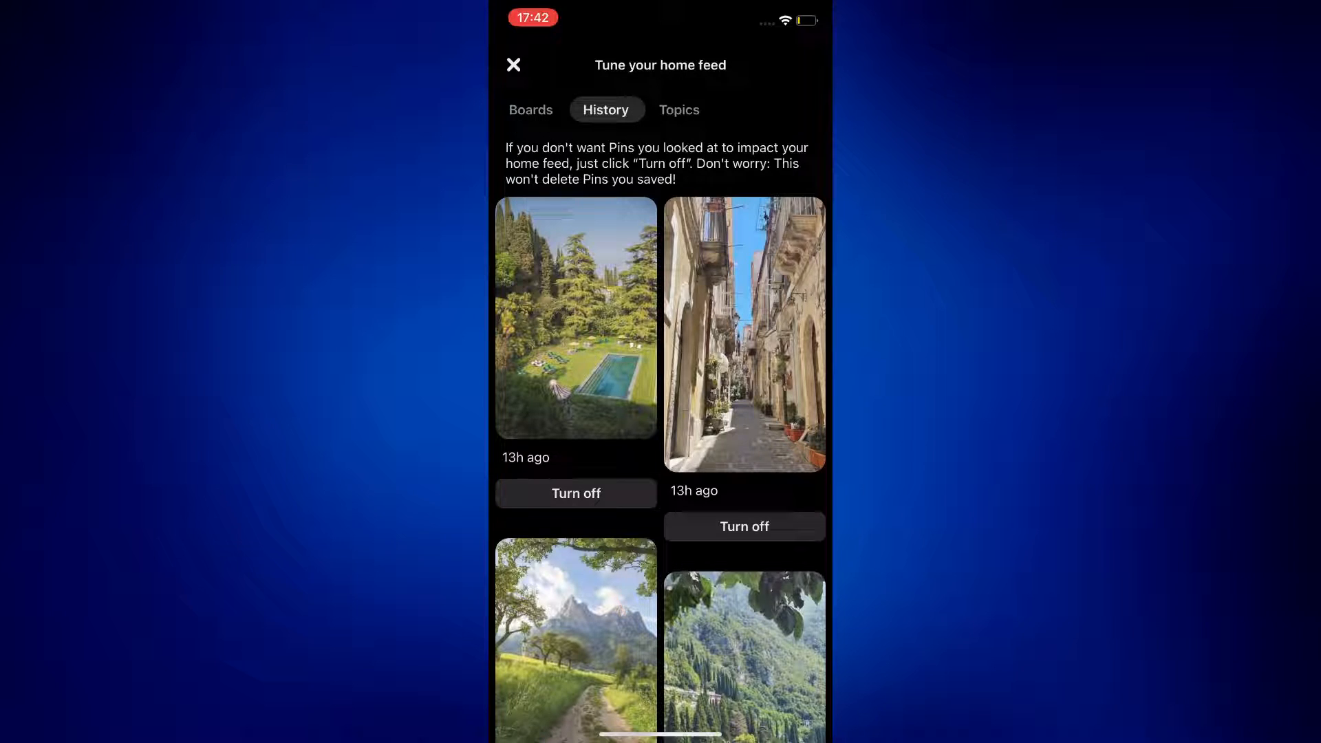
# Step: Turn off recommendations from the mountain lake pin with a boat, then close the tuner so the feed updates
pyautogui.scroll(-3)
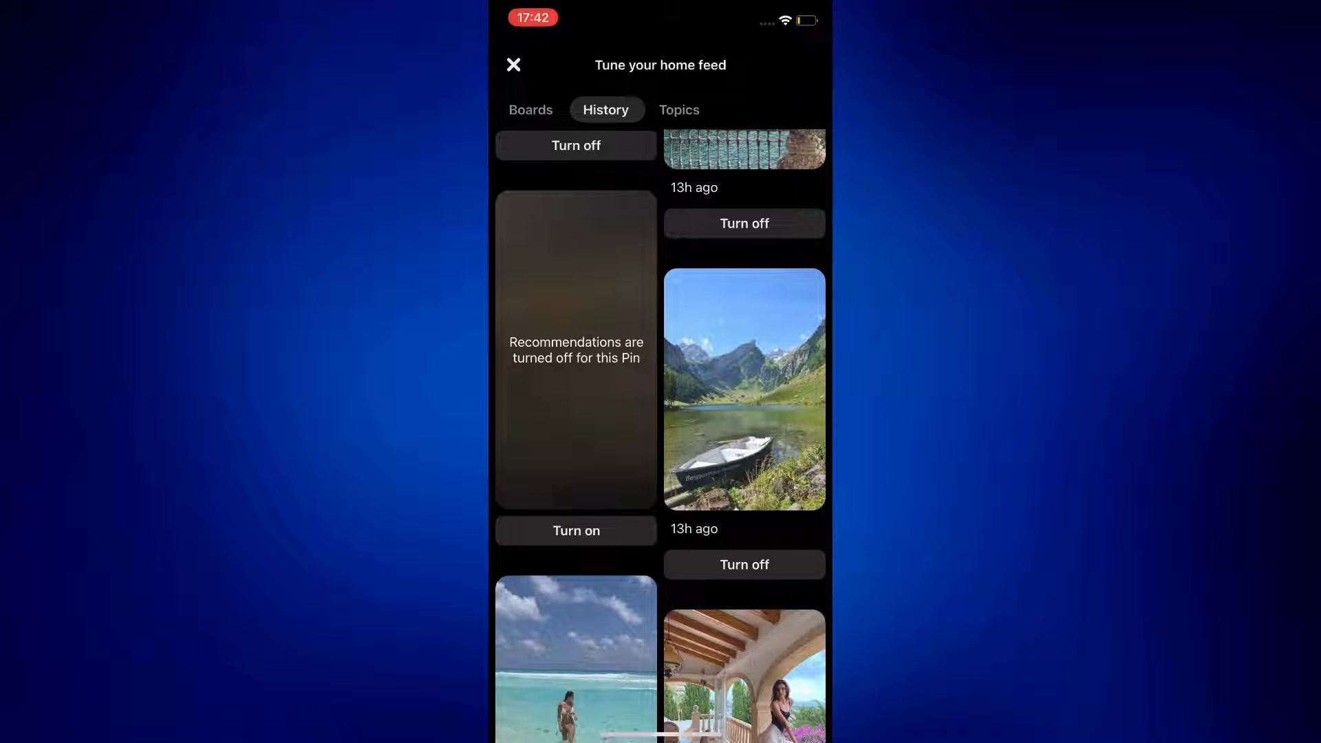
pyautogui.click(745, 564)
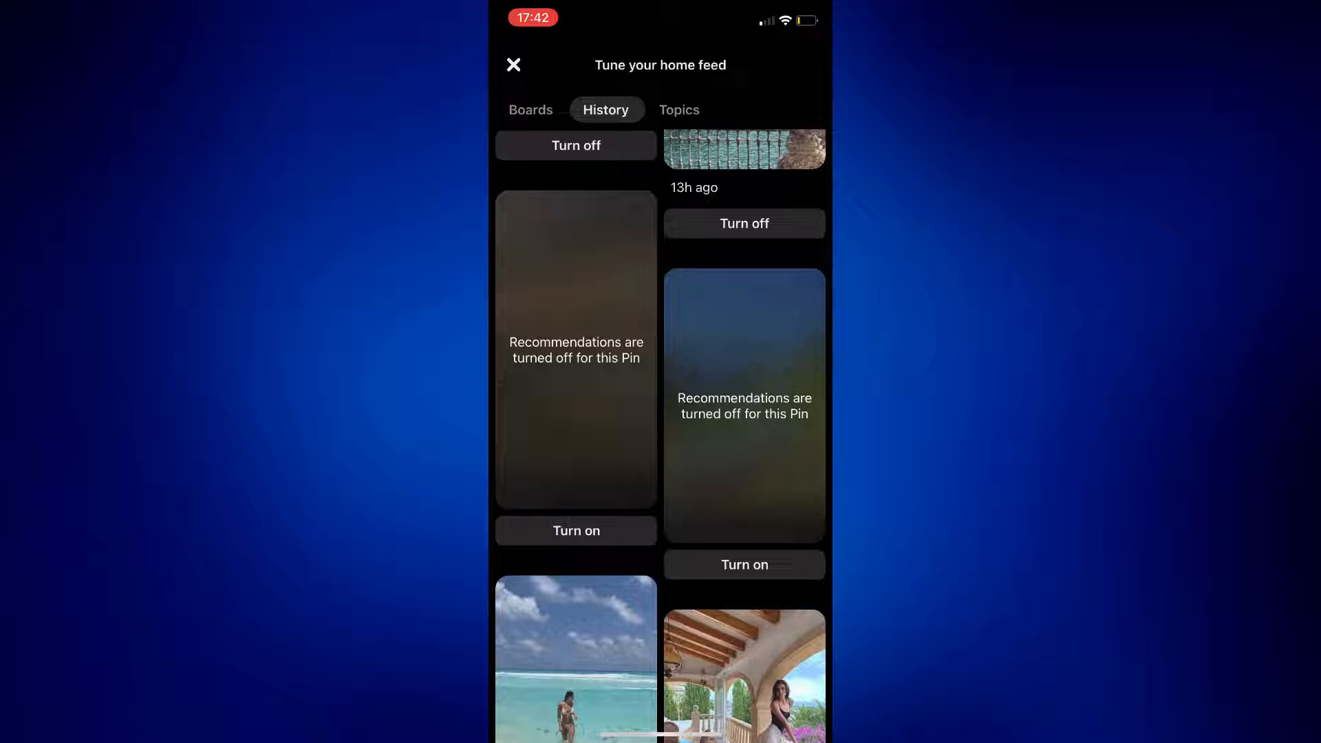
pyautogui.click(744, 564)
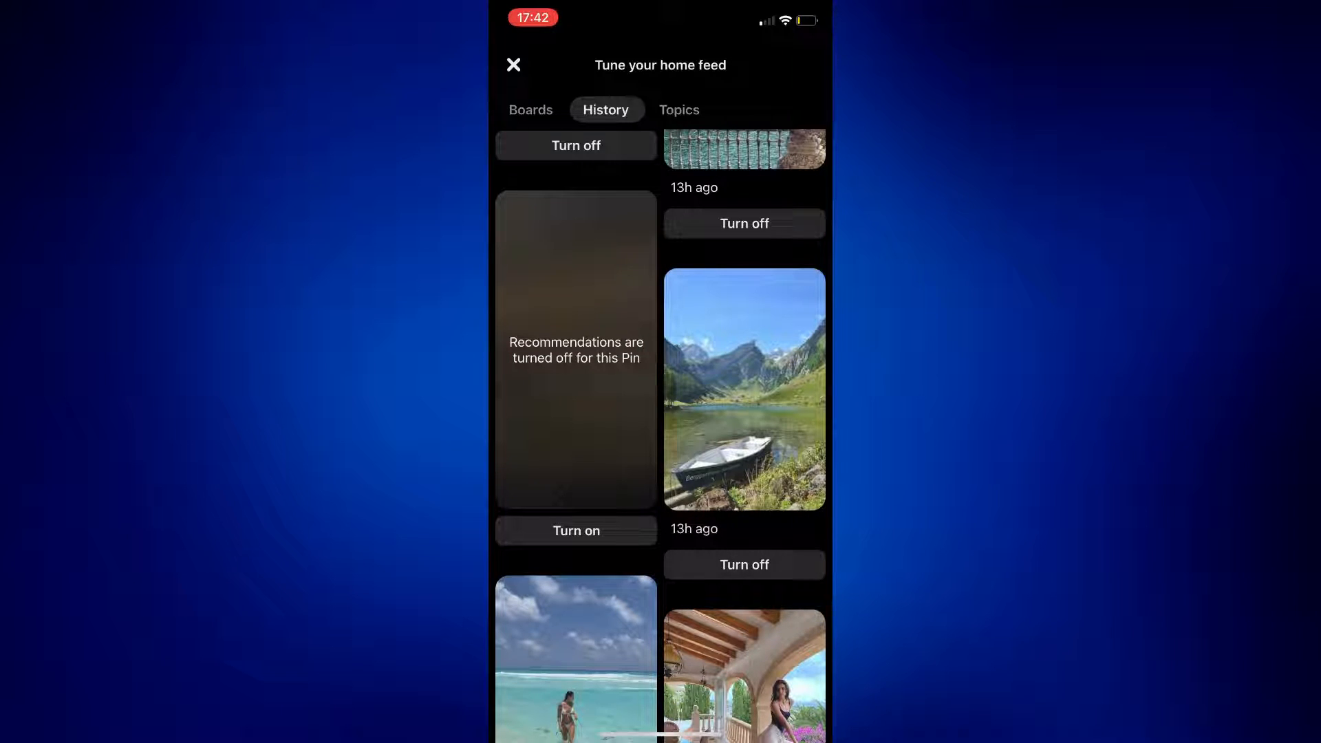
pyautogui.click(744, 564)
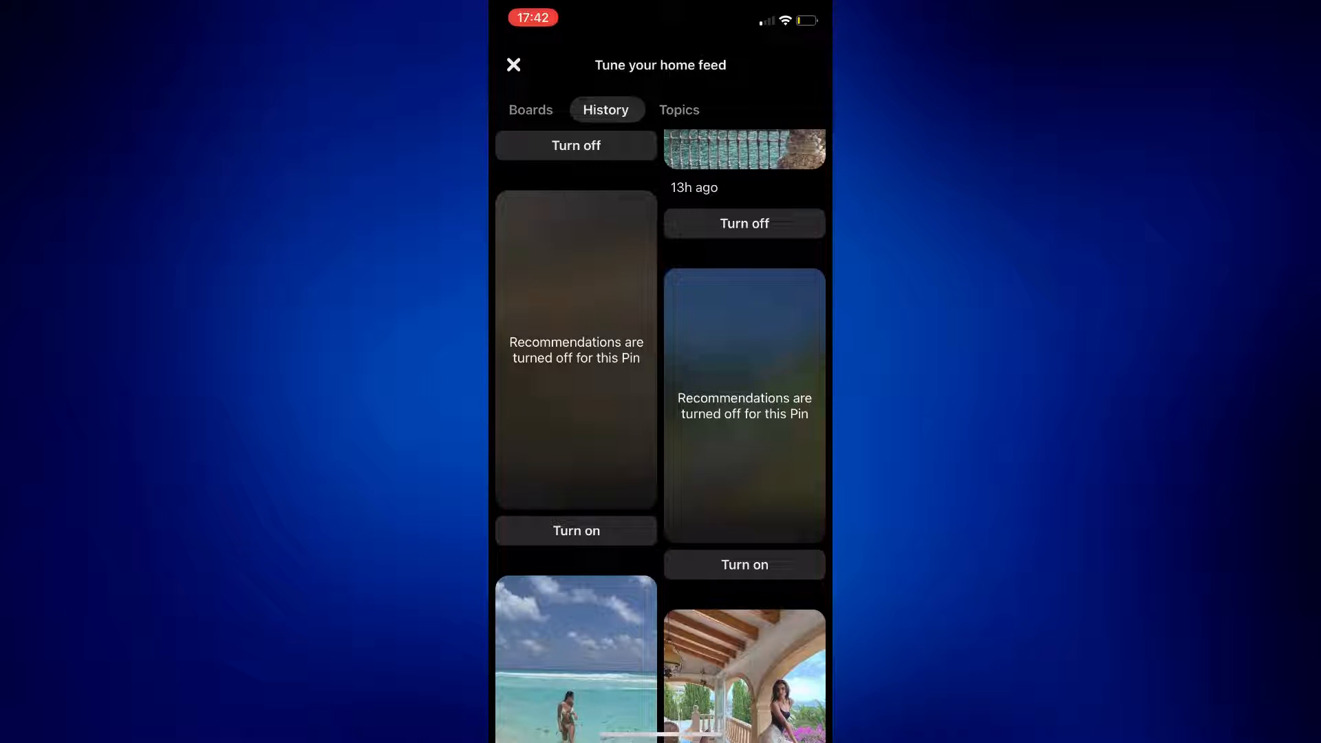
pyautogui.click(512, 64)
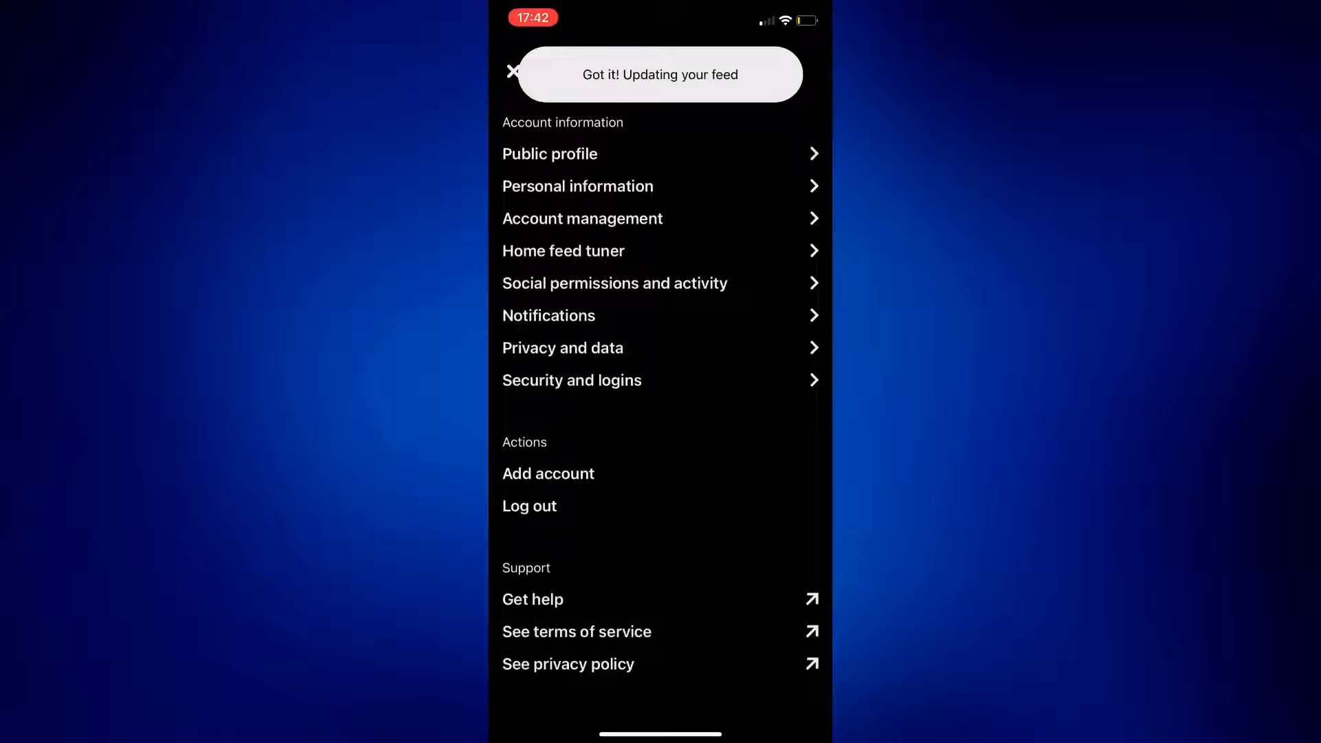
# Step: Clear the app cache from the Privacy and data settings
pyautogui.click(561, 346)
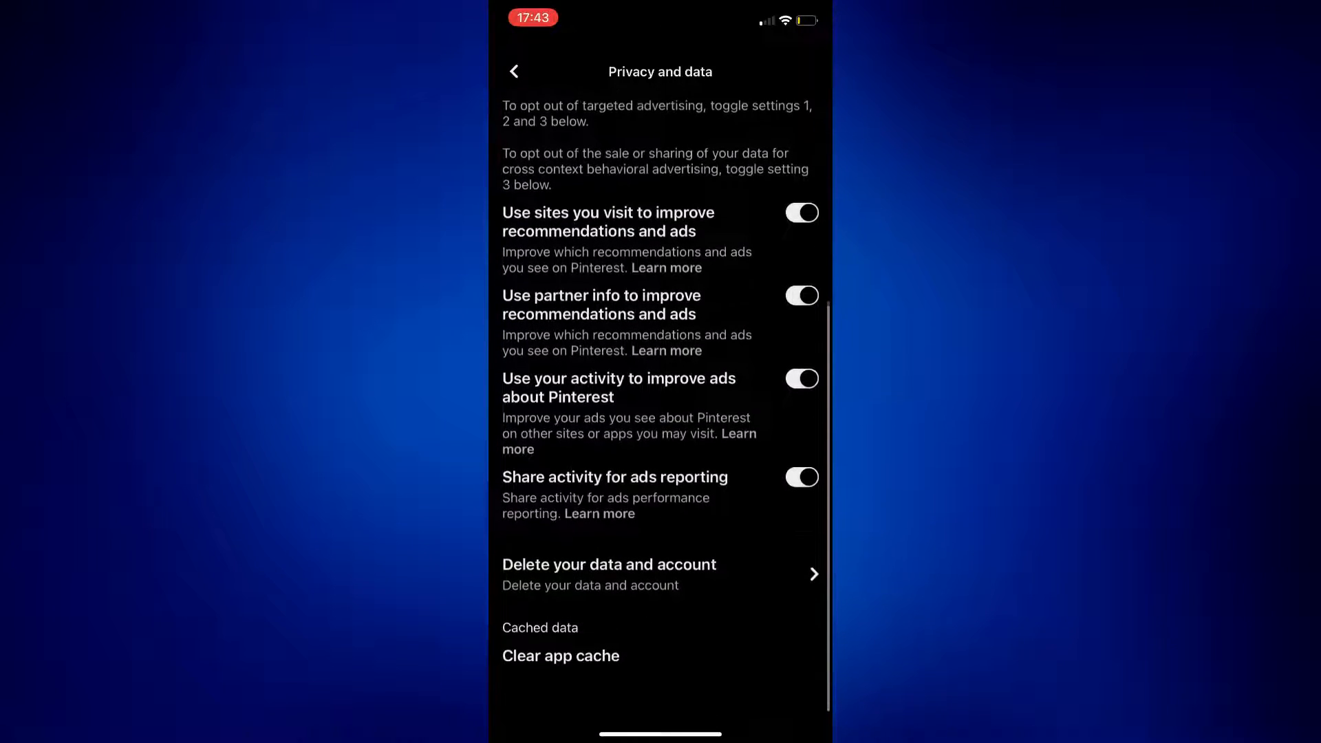
pyautogui.scroll(3)
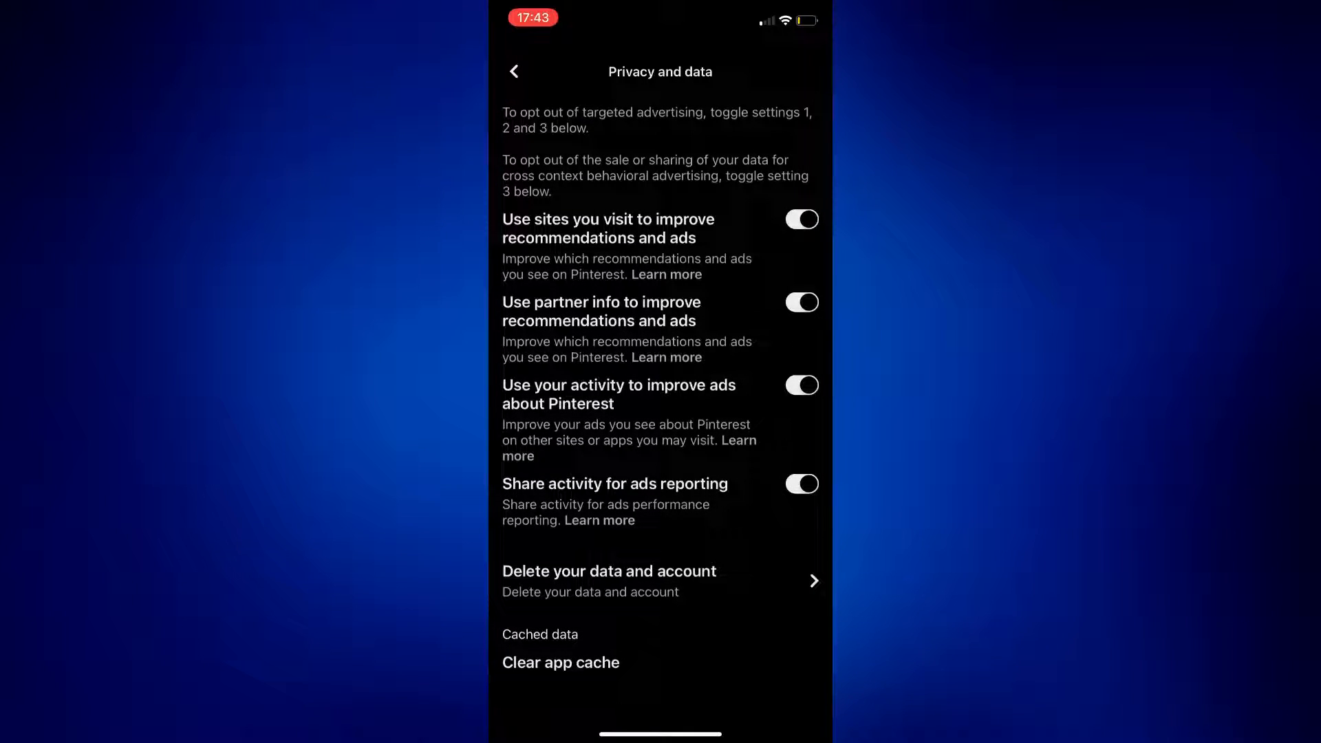
pyautogui.click(560, 662)
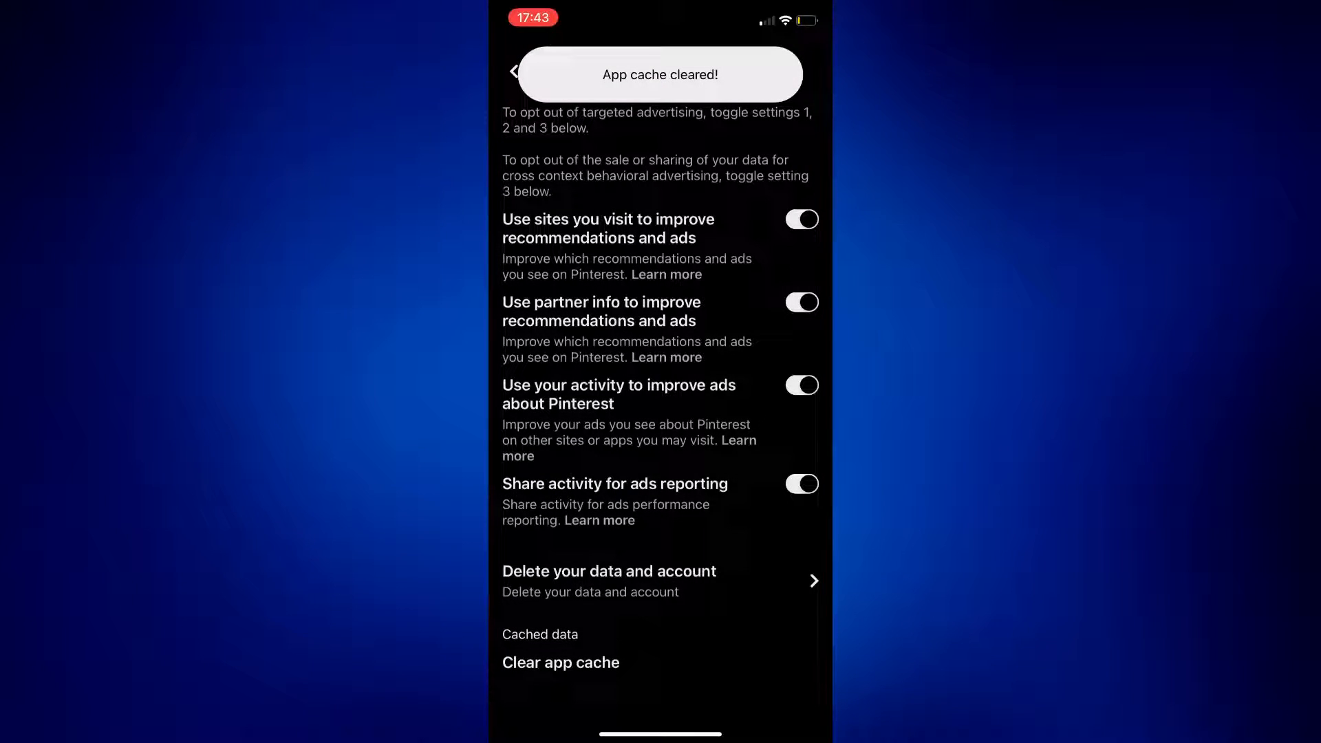